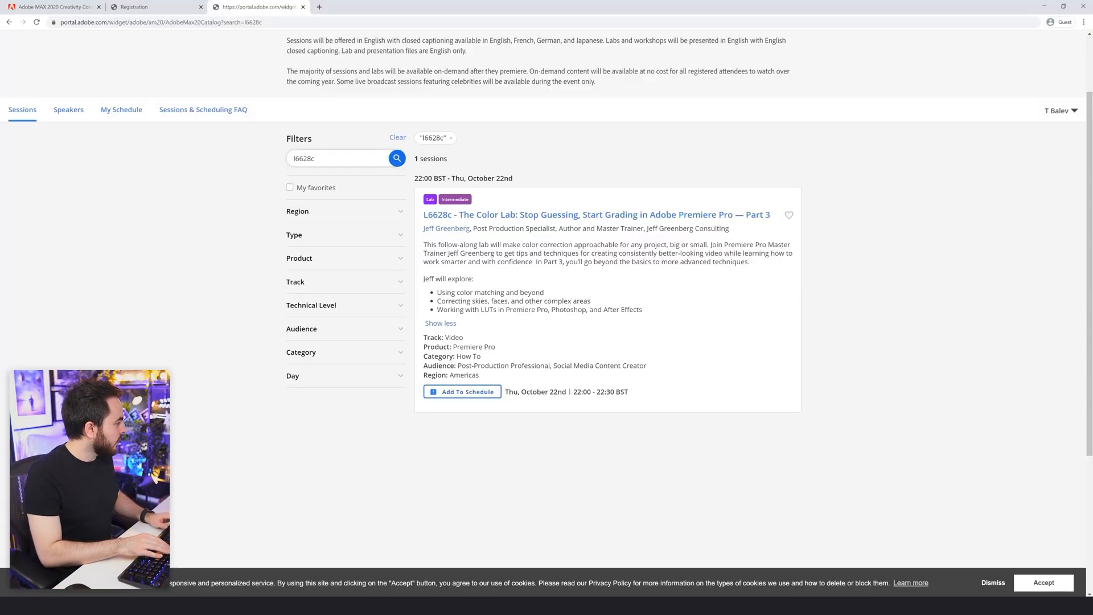
# - Search the session catalog for code S6611
pyautogui.write('s')
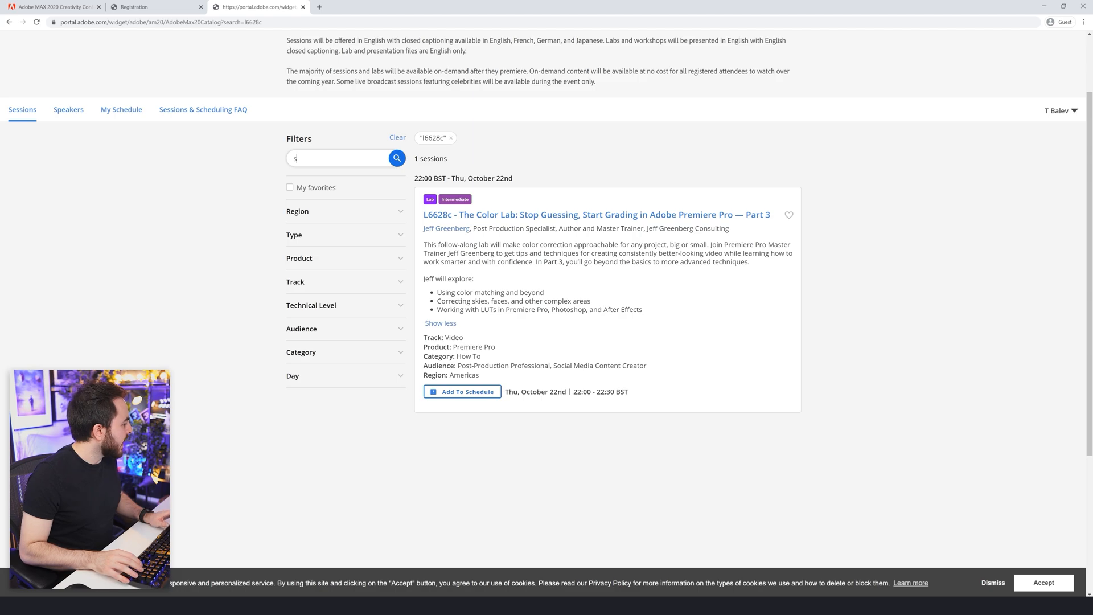
pyautogui.write('6611')
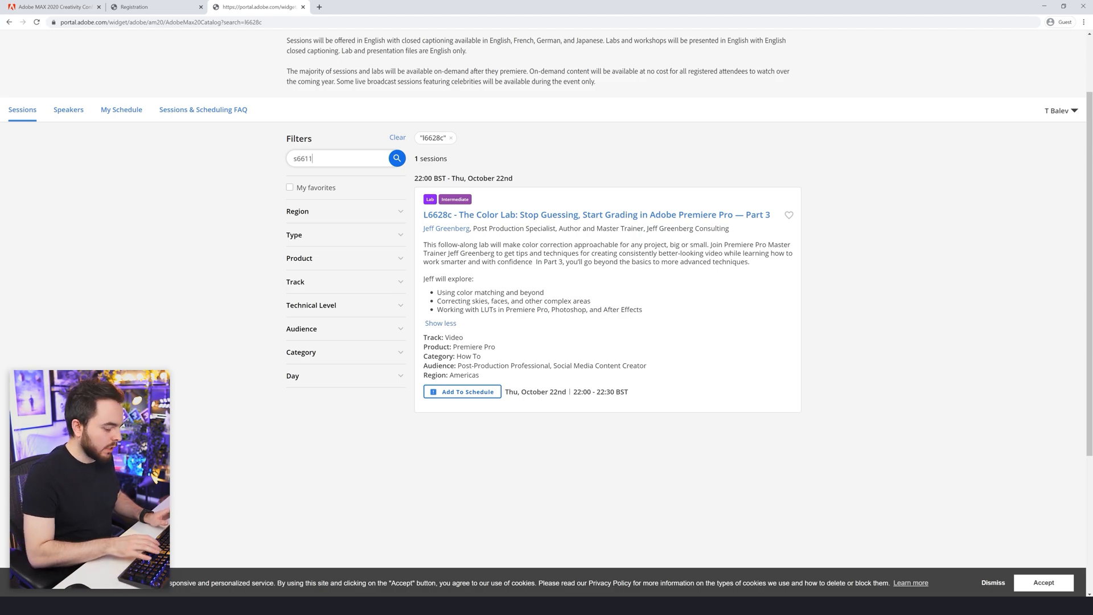
pyautogui.click(397, 161)
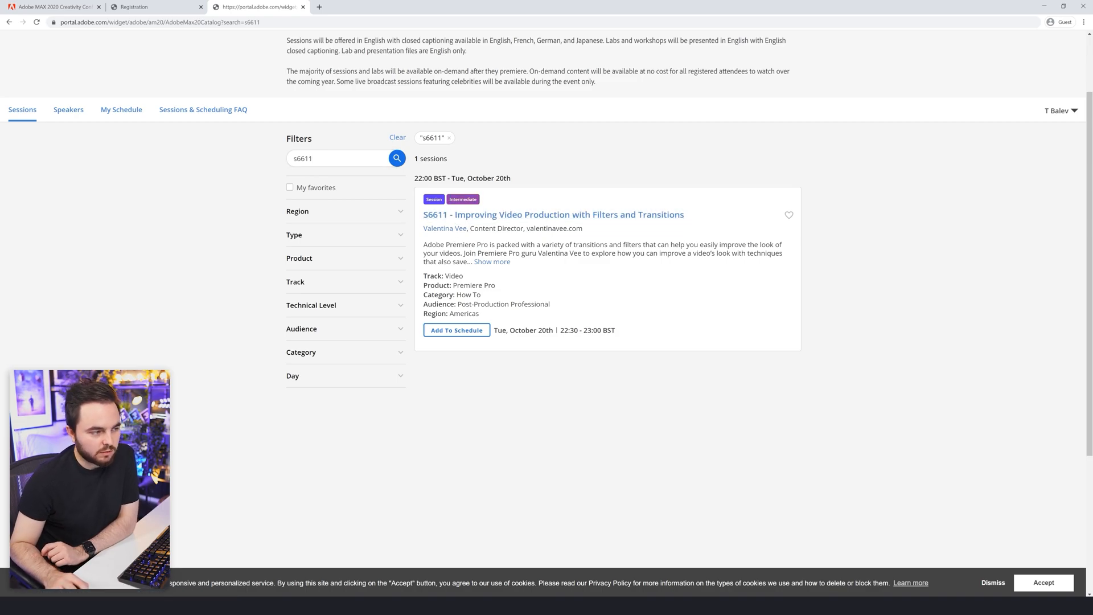
# - Expand the S6611 session card to show its full topic list
pyautogui.click(492, 262)
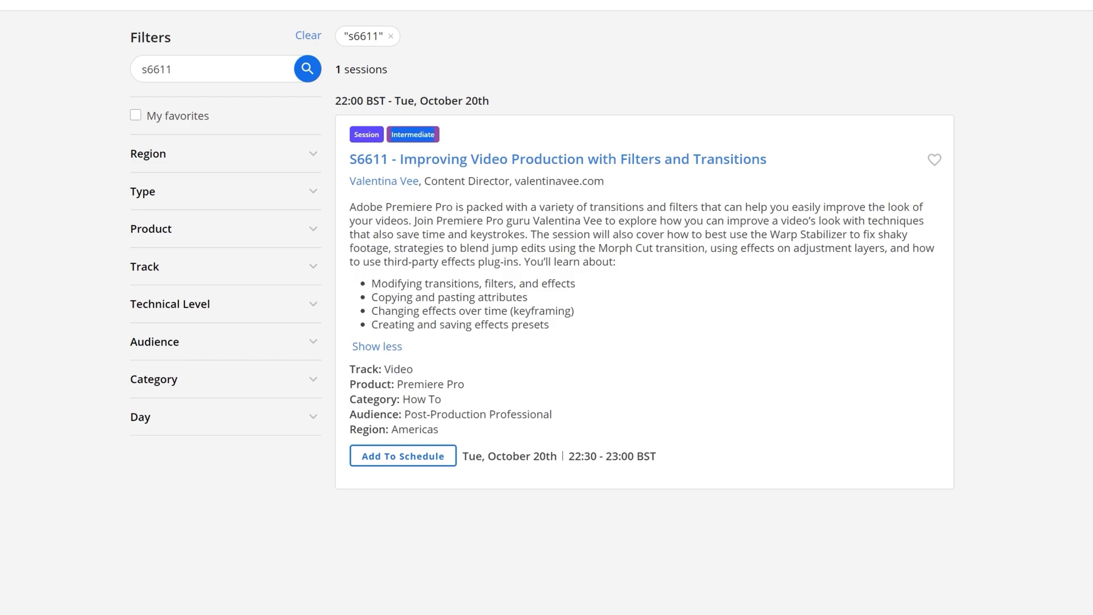
pyautogui.moveTo(372, 283); pyautogui.dragTo(548, 324)
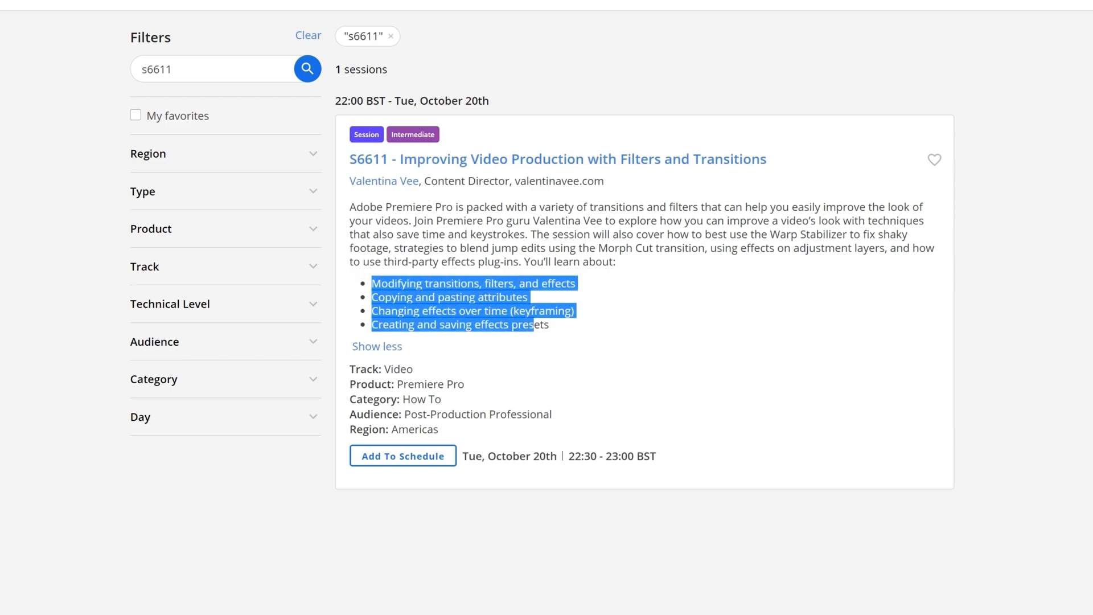
pyautogui.click(554, 330)
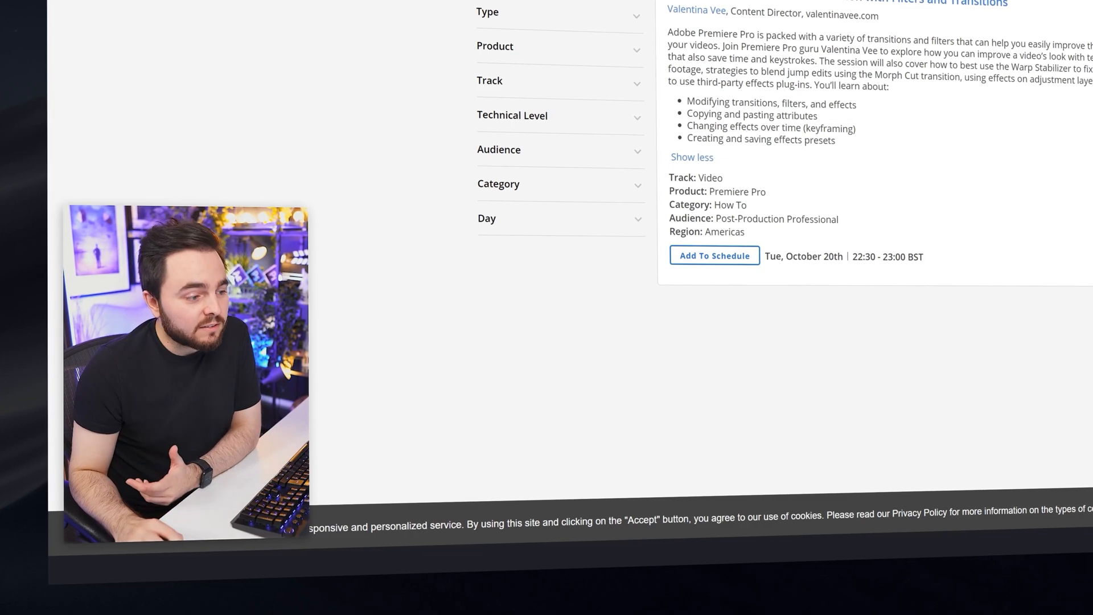
pyautogui.doubleClick(829, 128)
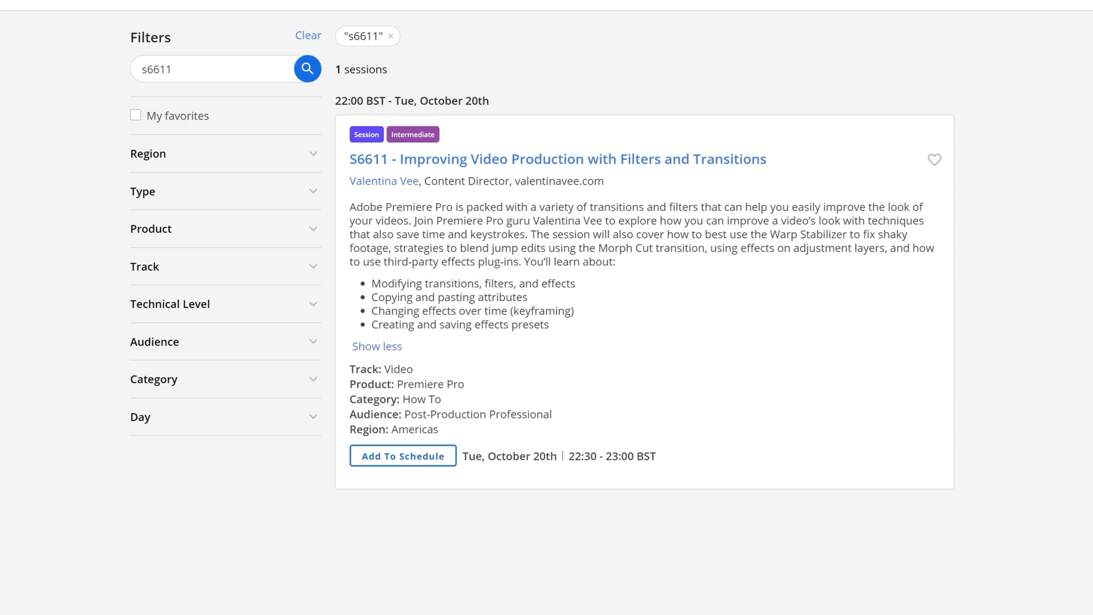
pyautogui.scroll(-3)
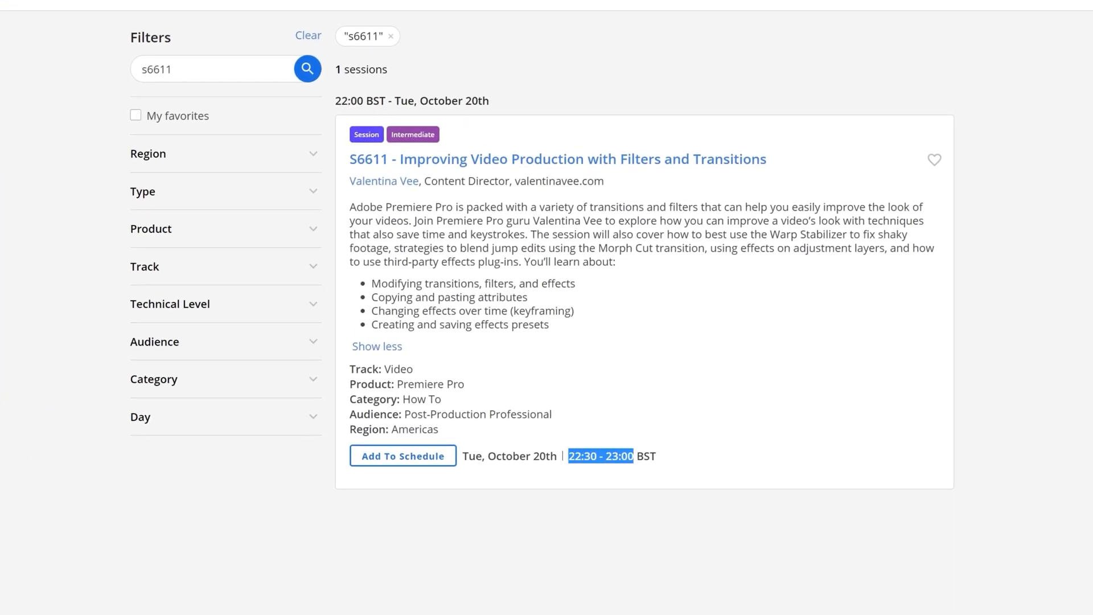
pyautogui.moveTo(372, 283); pyautogui.dragTo(550, 324)
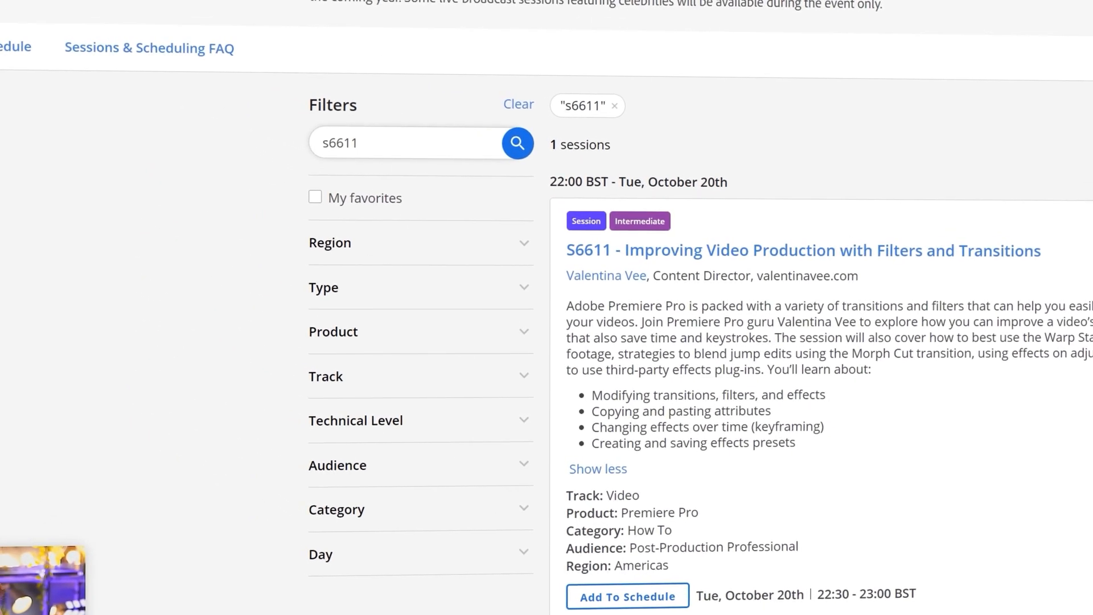
# - Search for session S6615 and expand its full description
pyautogui.press('Backspace')
pyautogui.write('5')
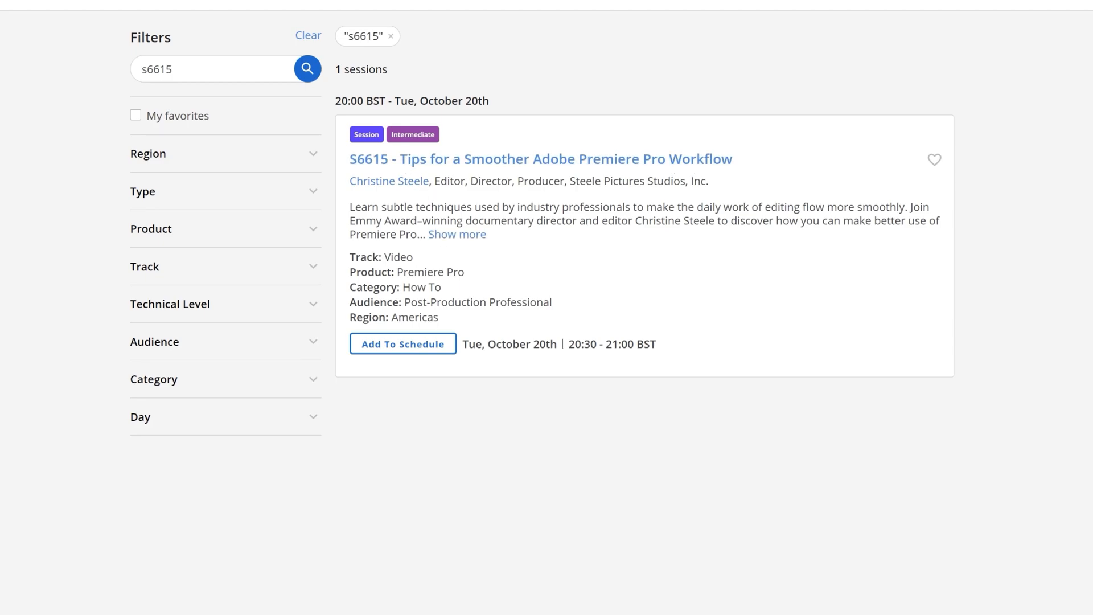
pyautogui.click(458, 233)
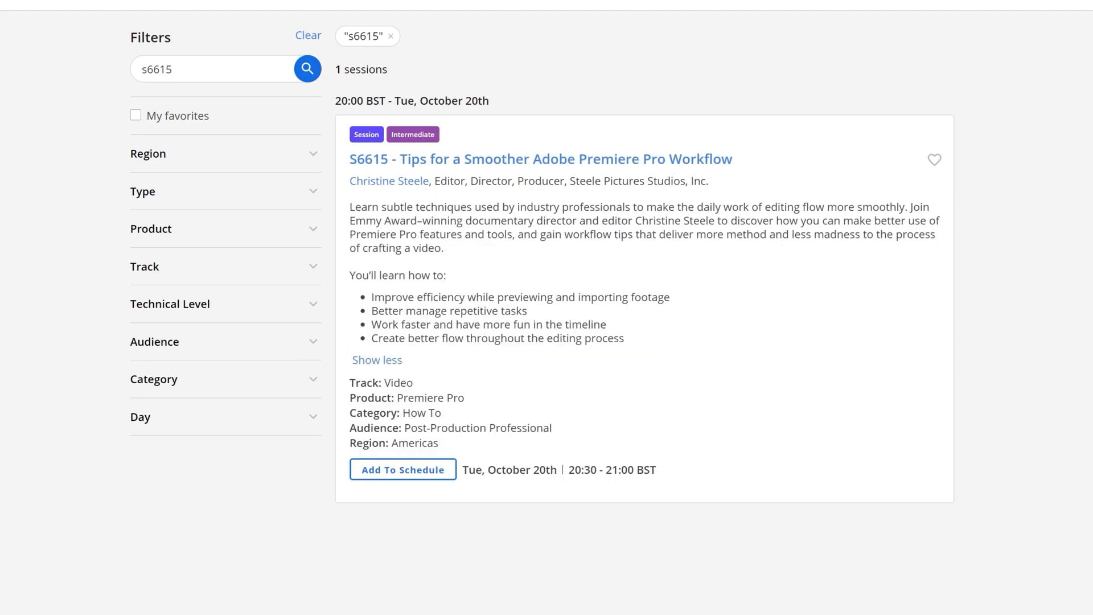